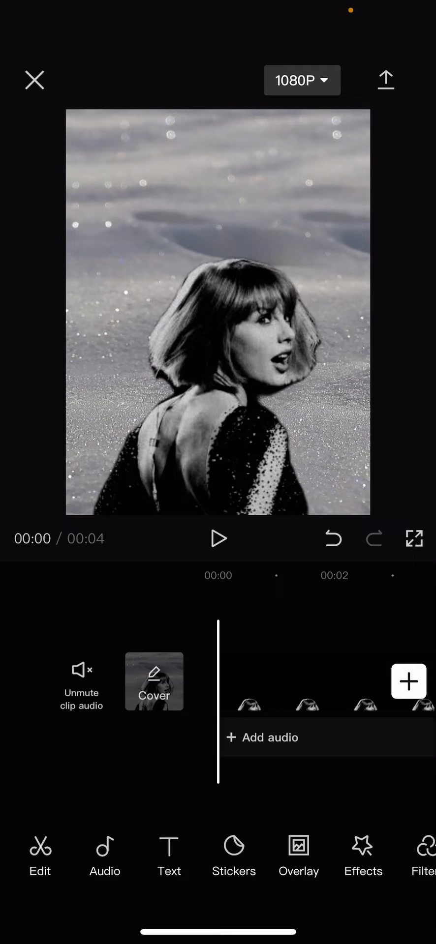
Step: Add a new placeholder text layer over the black-and-white portrait clip
click(168, 855)
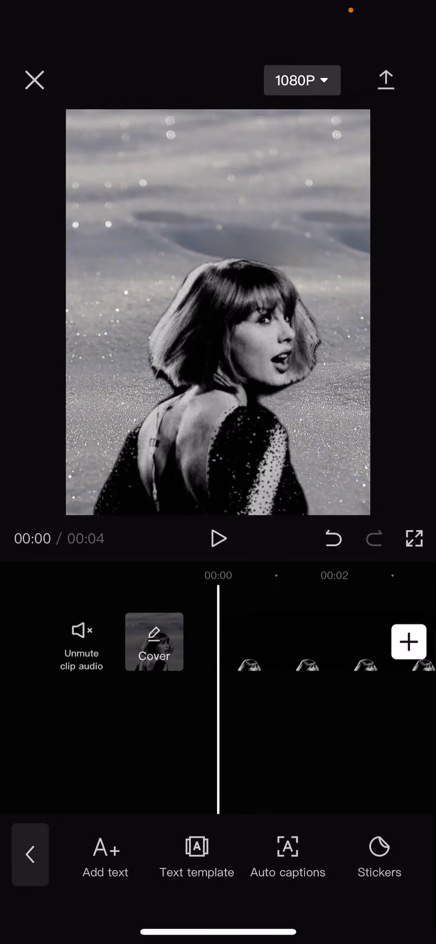
click(105, 857)
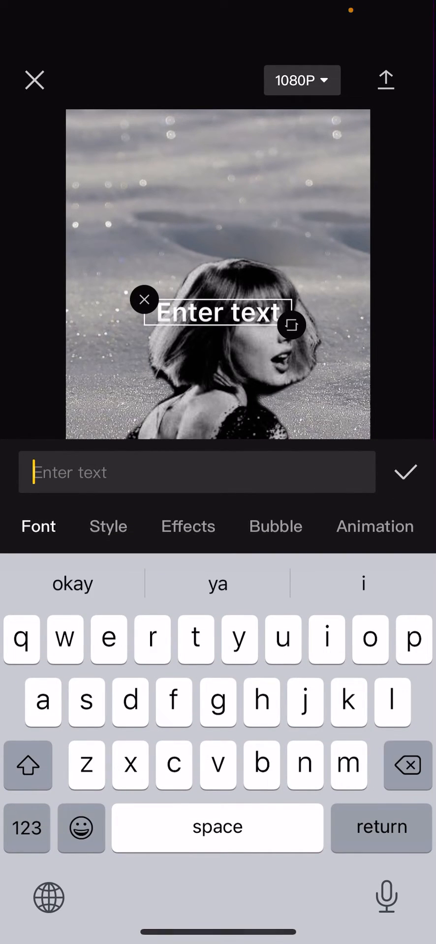
Step: Enter the title 'Taylor Swift' with a capital letter and place it near the top
click(27, 765)
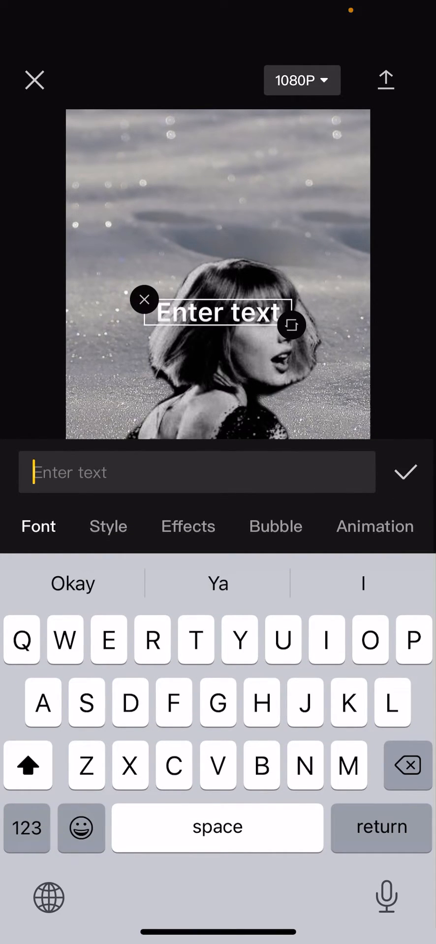
text(Taylor Swift)
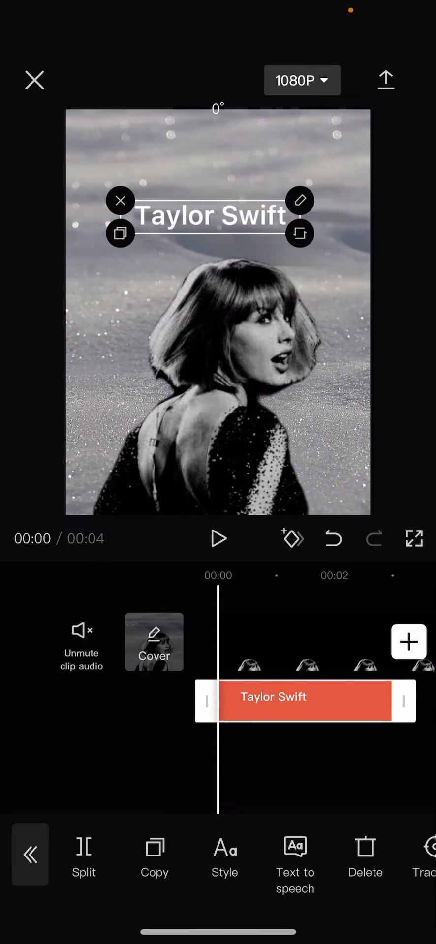
Step: Leave the title's styling unchanged and bring up its text-to-speech voice list
click(300, 200)
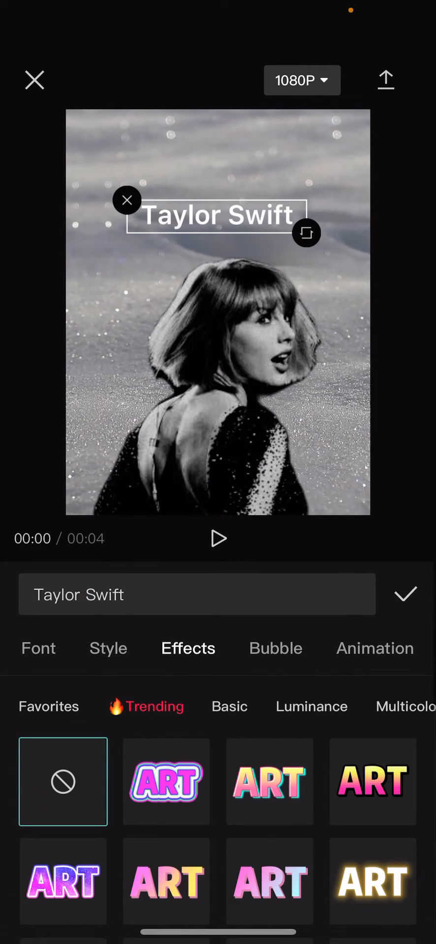
click(374, 648)
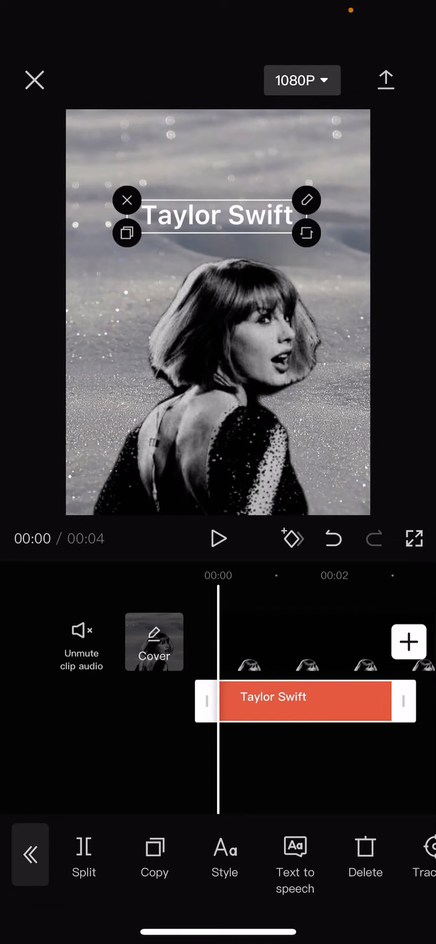
click(294, 863)
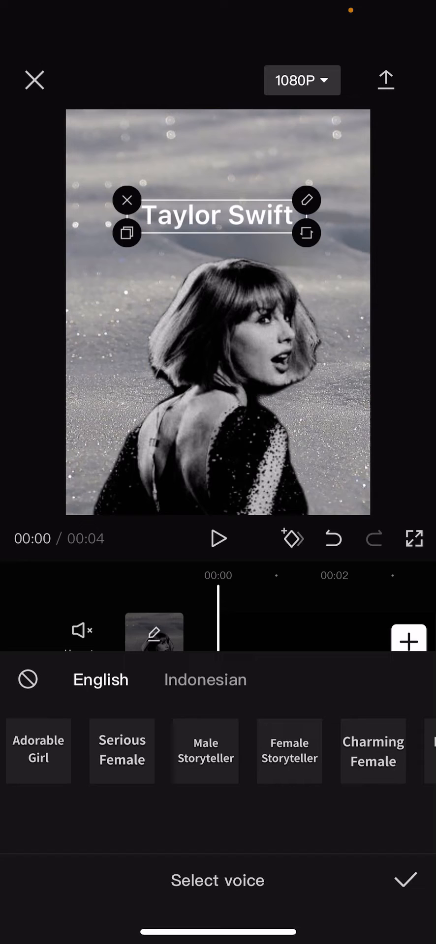
Step: Preview Adorable Girl, Serious Female and Male Storyteller, browse Indonesian, settle on Male Storyteller in English
click(39, 751)
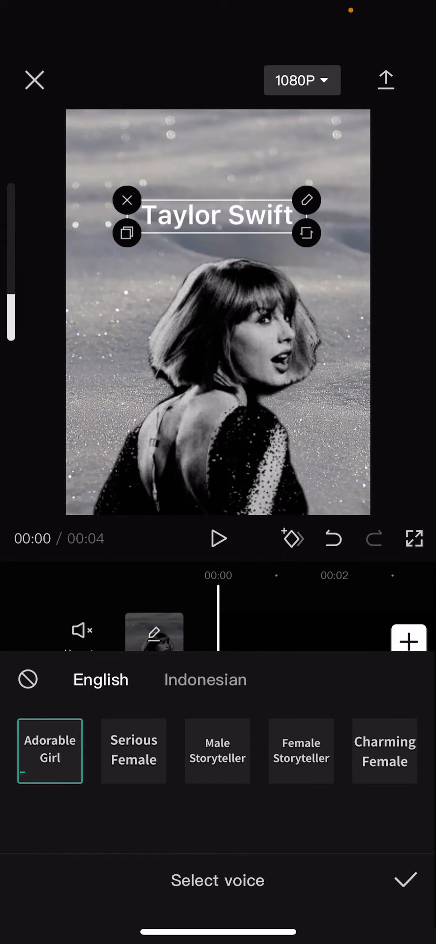
click(134, 751)
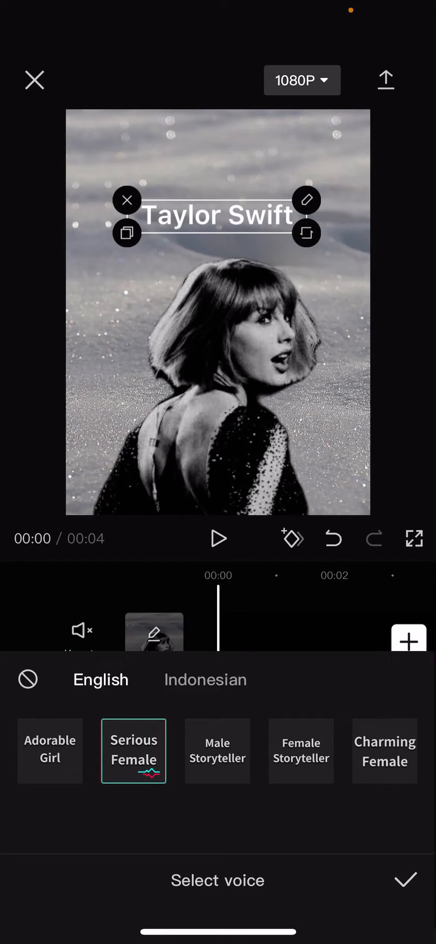
click(217, 751)
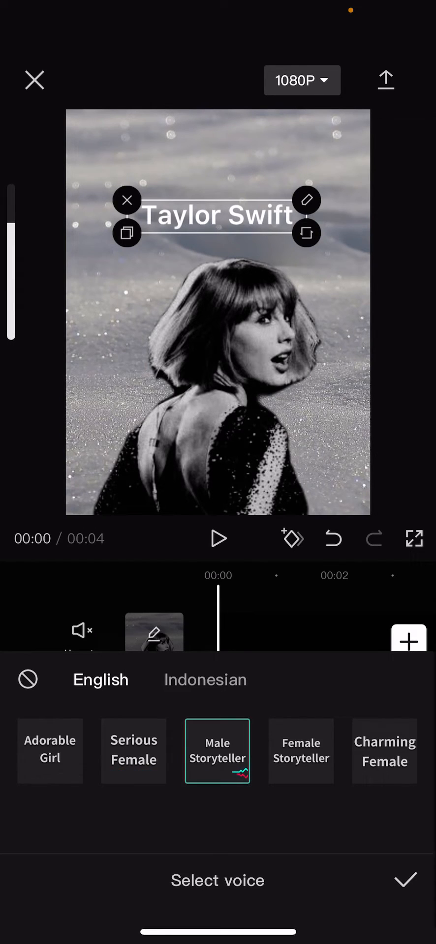
scroll(left, 3)
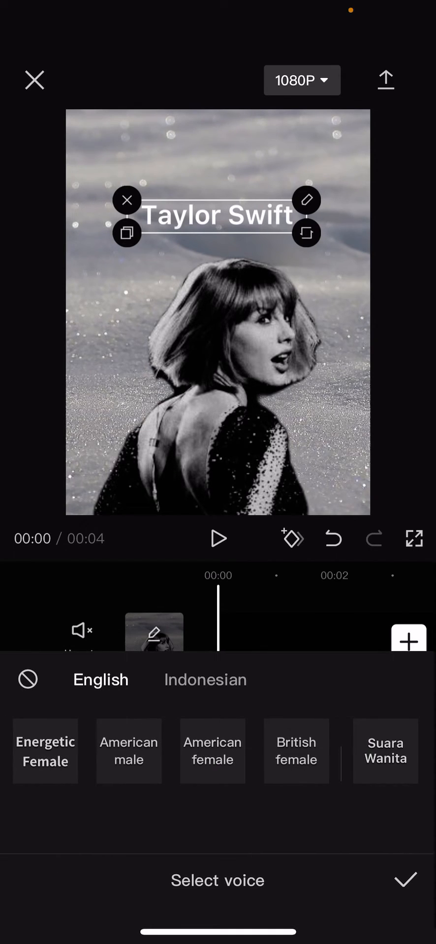
click(205, 680)
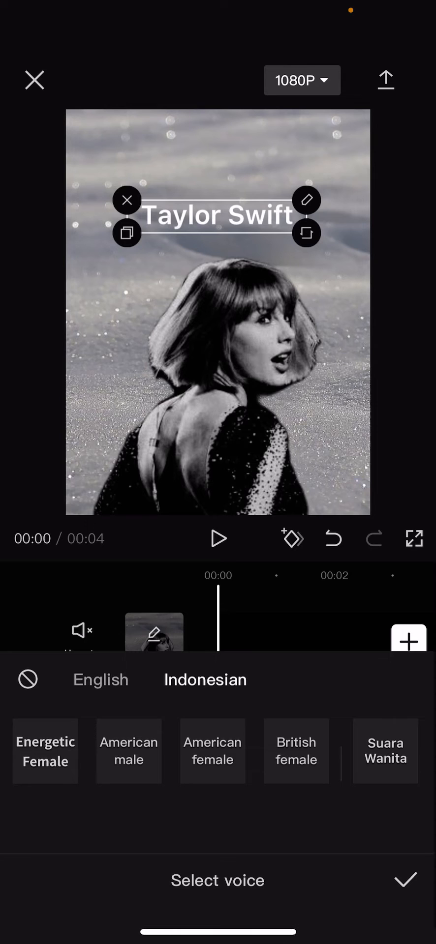
click(100, 680)
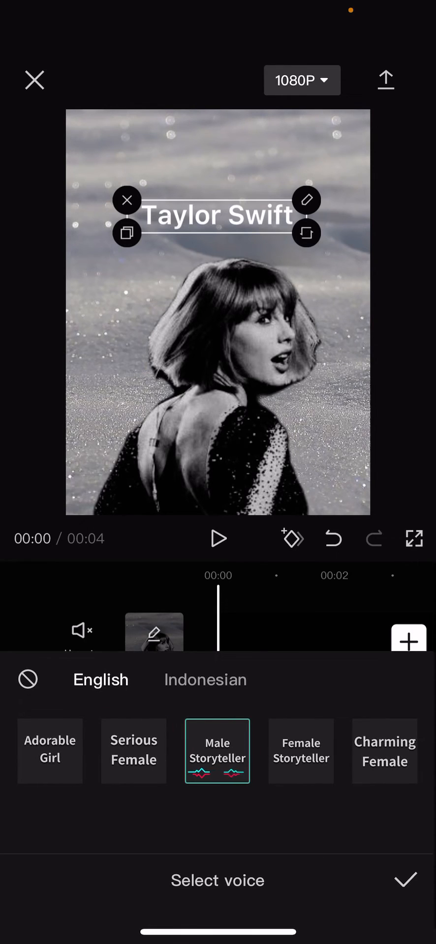